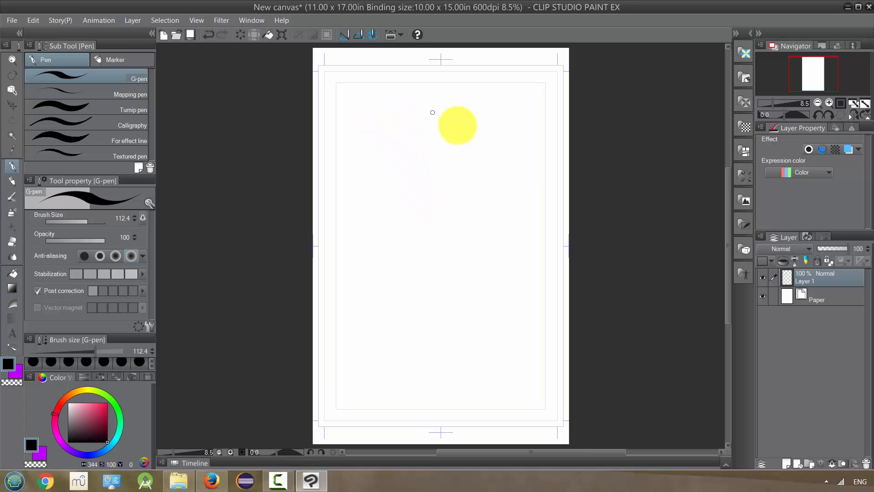
Make a couple of short G-pen strokes near the top of the blank comic page
left_click_drag(457, 124, 394, 122)
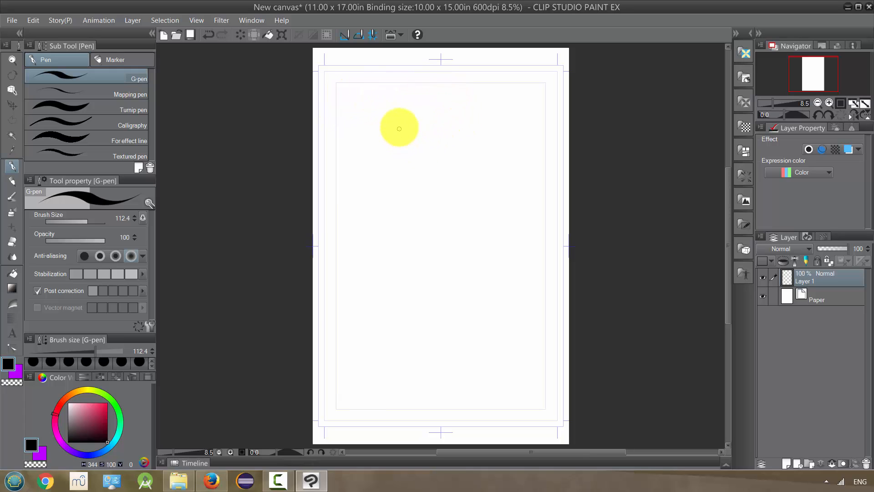
mouse_move(363, 132)
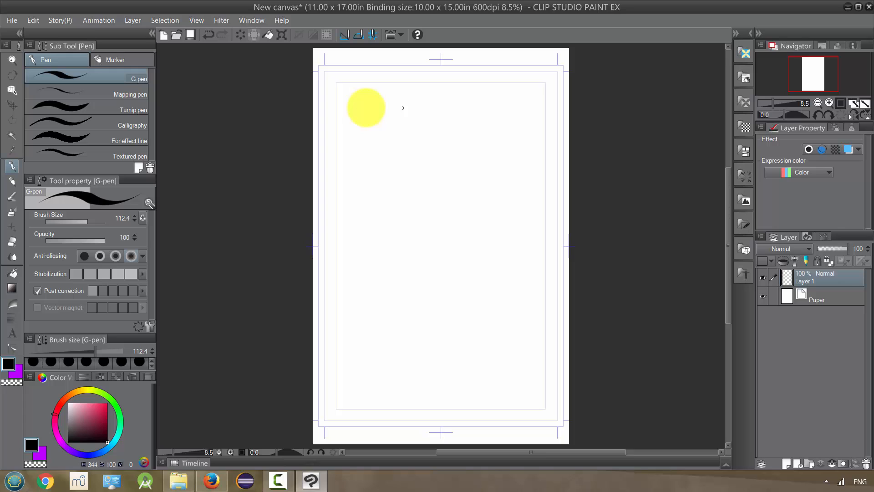
left_click_drag(366, 107, 371, 142)
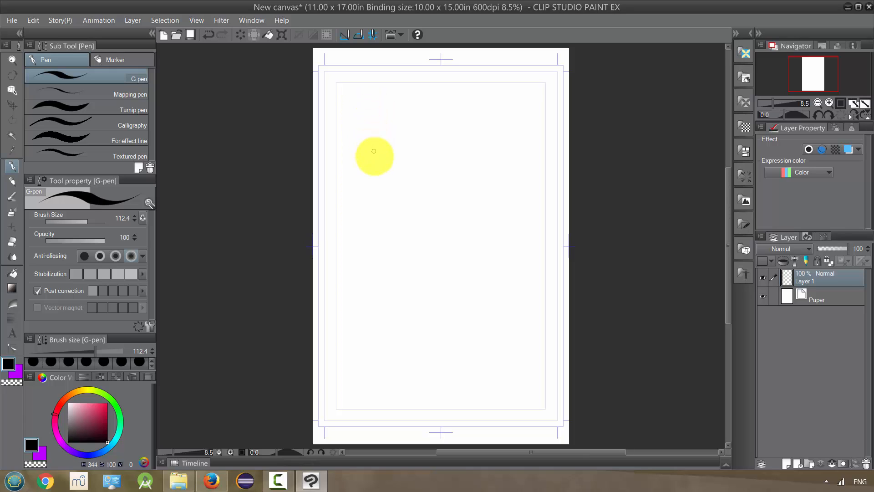
mouse_move(39, 334)
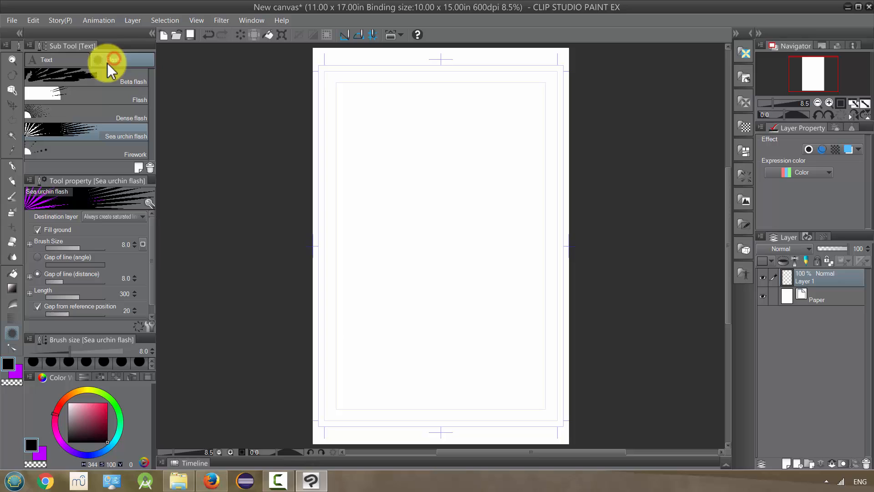
Choose the plain Text sub tool and start a text box near the page's top-left
left_click(46, 60)
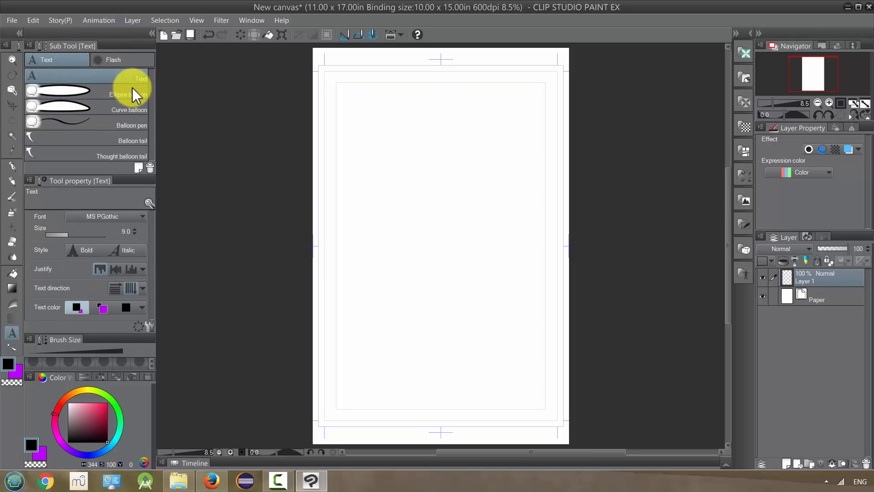
mouse_move(189, 212)
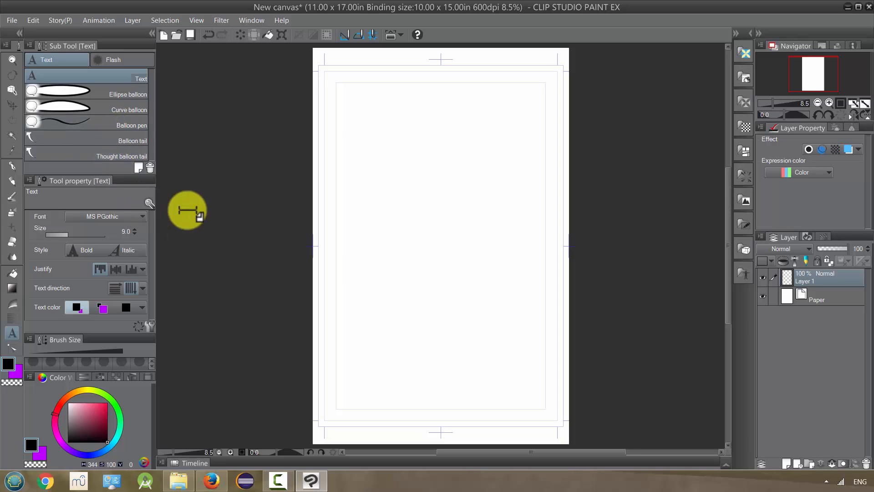
mouse_move(376, 133)
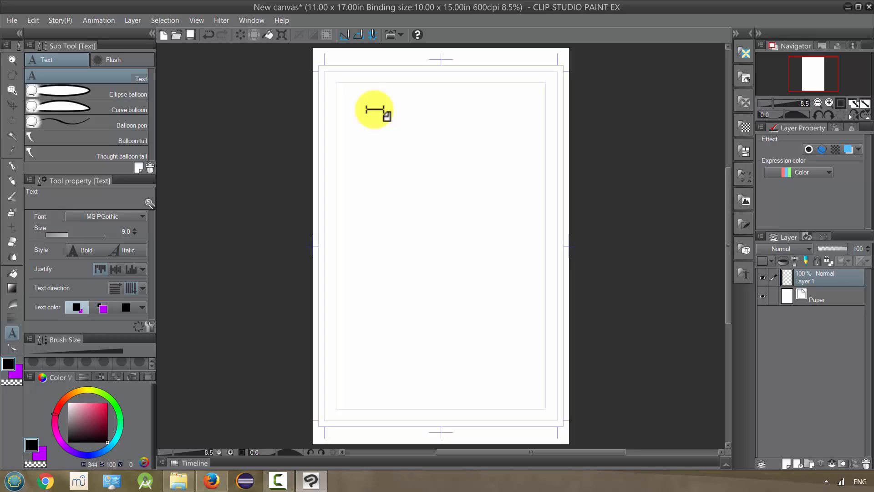
left_click(377, 111)
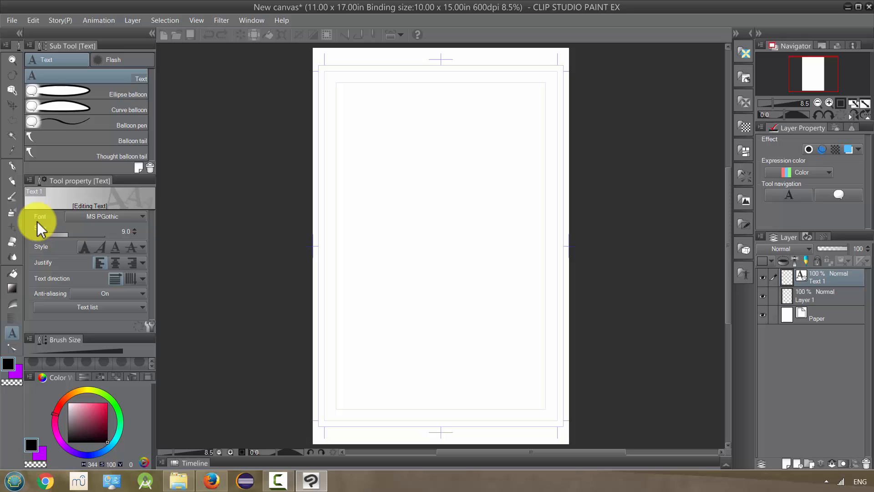
Choose Blur from the Font list in Tool property for the new text
left_click(106, 217)
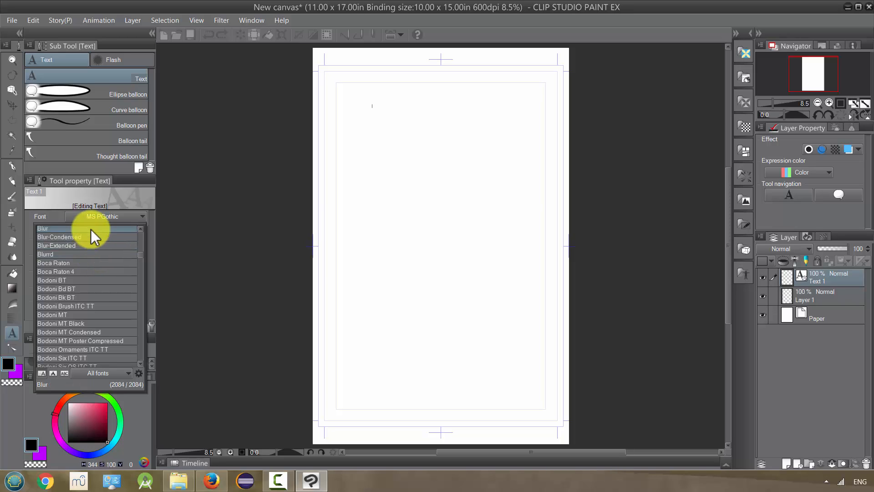
left_click(43, 228)
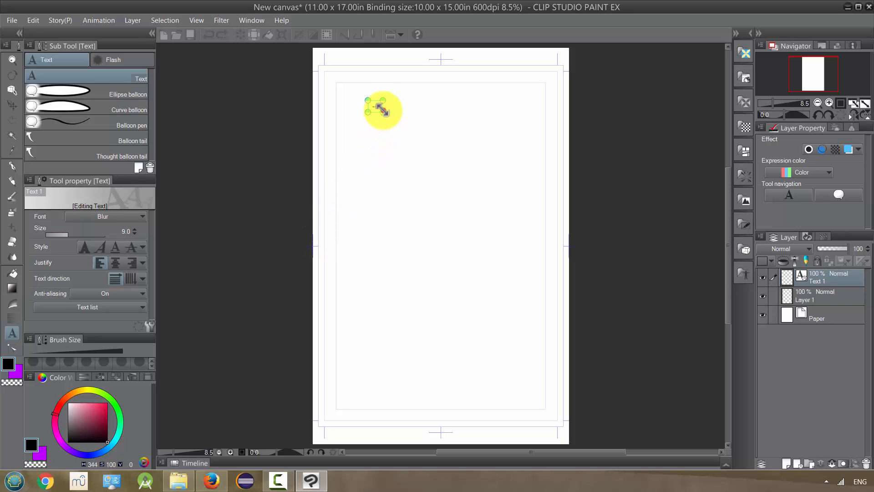
Write "word" in the text box so it appears in the Blur font
type("word")
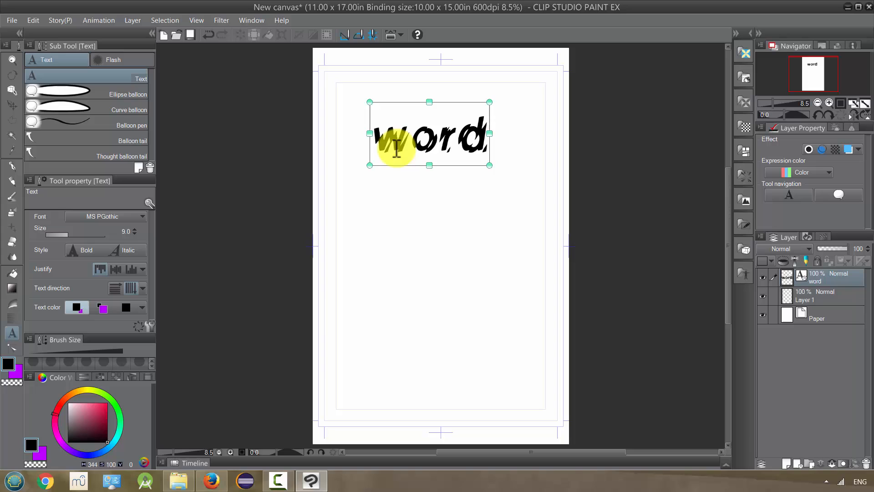
mouse_move(403, 170)
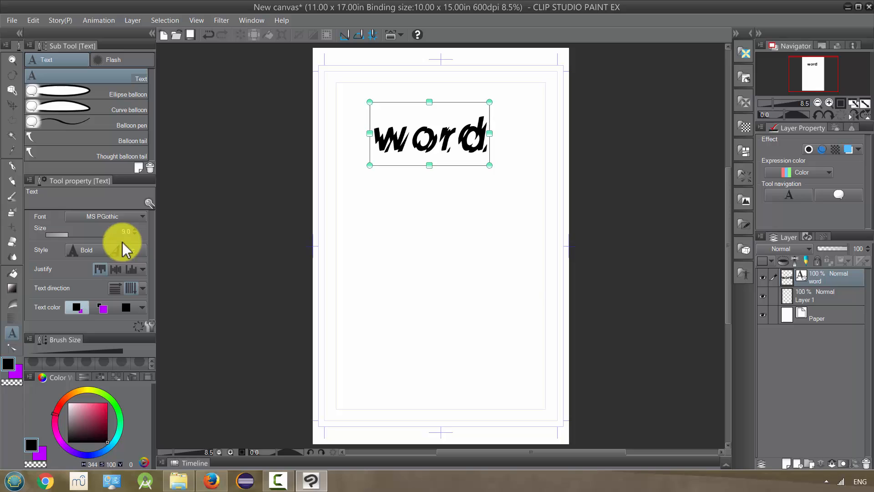
mouse_move(139, 245)
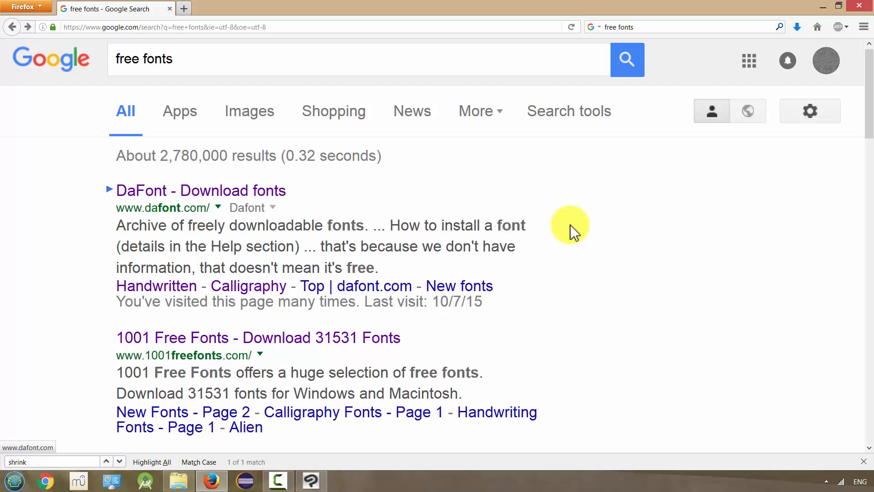
mouse_move(247, 192)
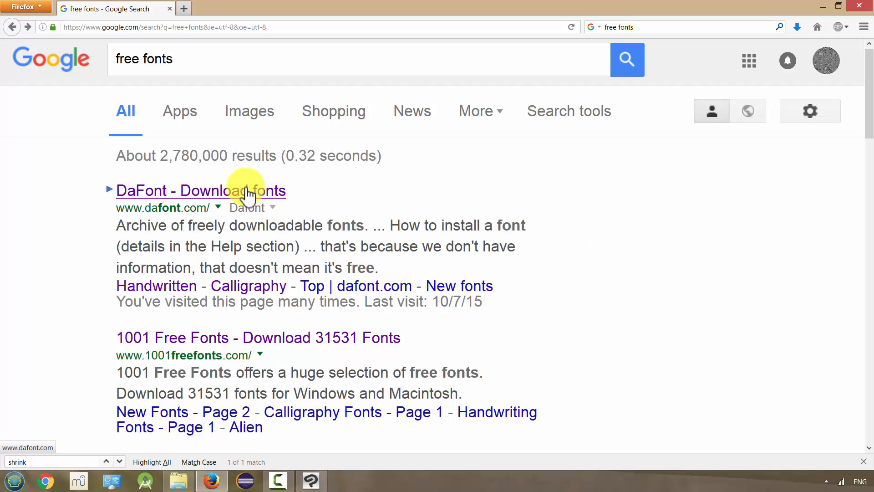
Go to the DaFont download site from the Google results for free fonts
left_click(200, 190)
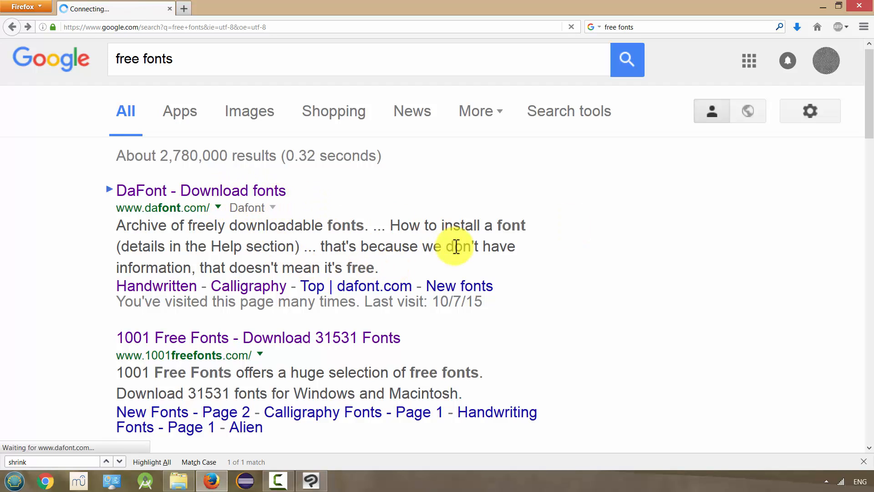
left_click(201, 190)
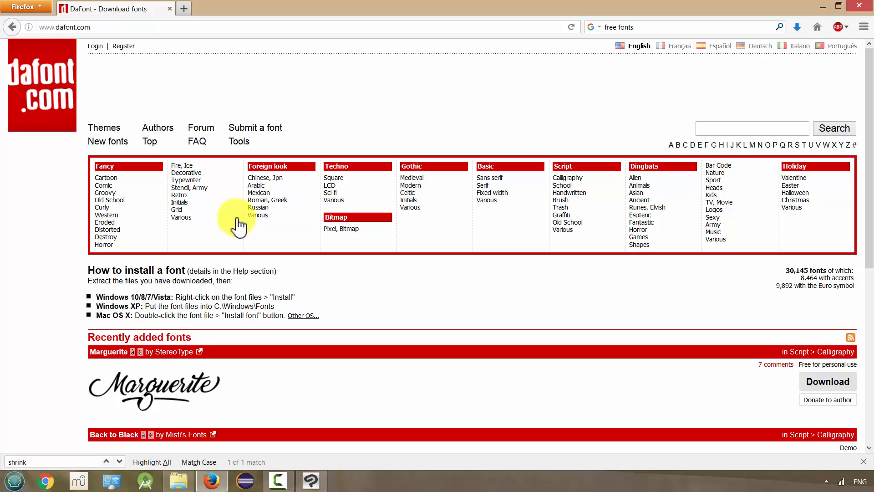
Browse Comic then Techno > LCD fonts and start downloading Alien Encounters
left_click(104, 185)
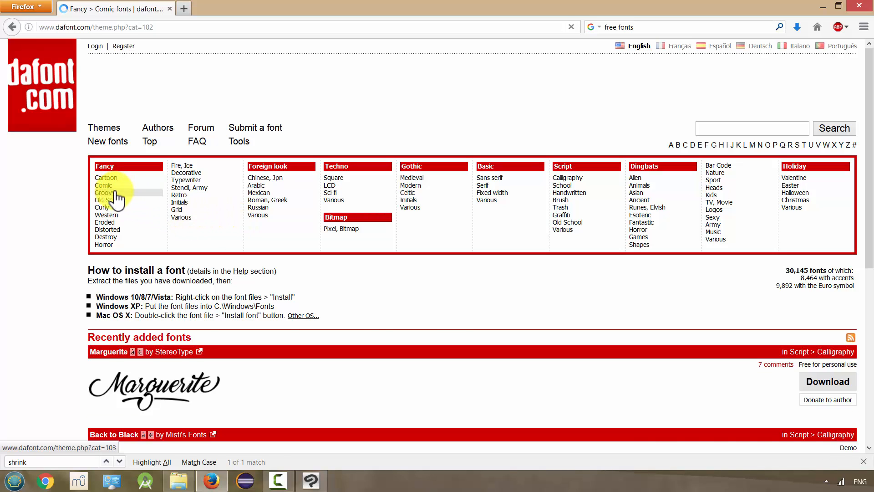
left_click(103, 186)
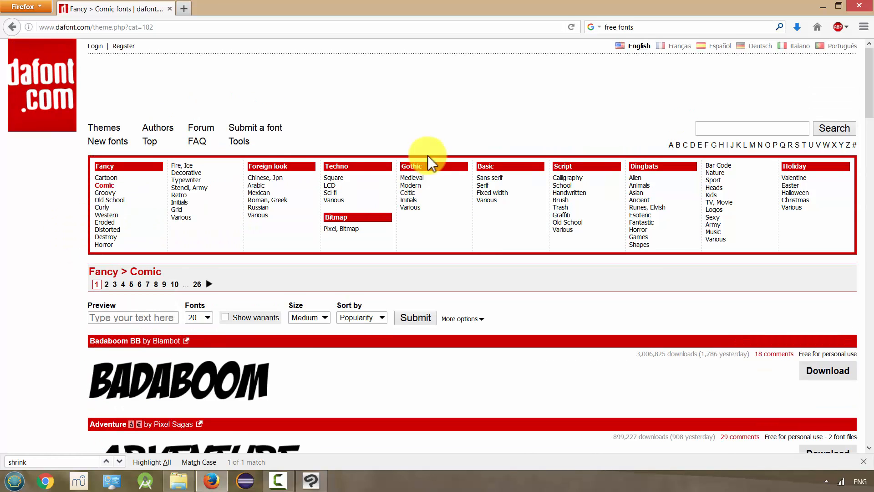
left_click(330, 185)
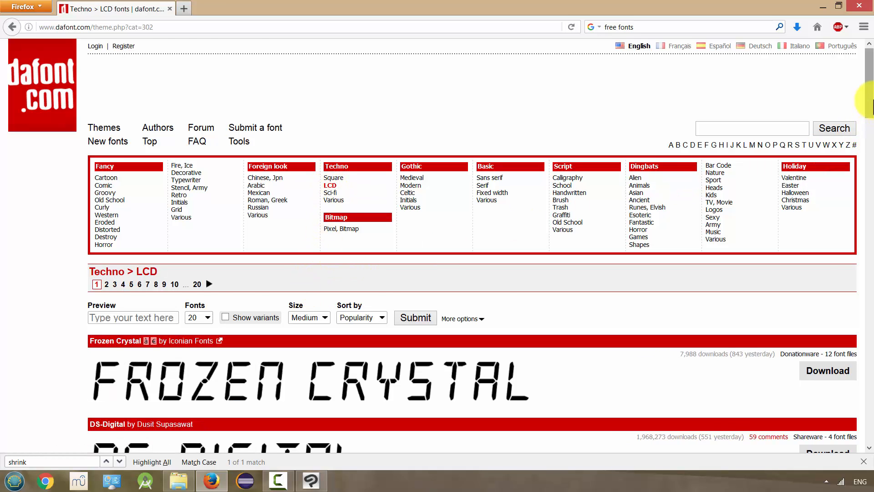
scroll("down", 3)
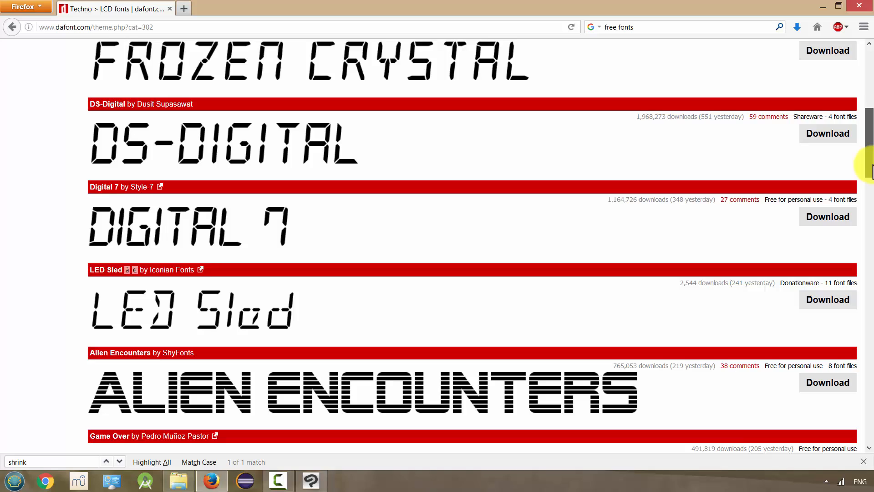
scroll("down", 3)
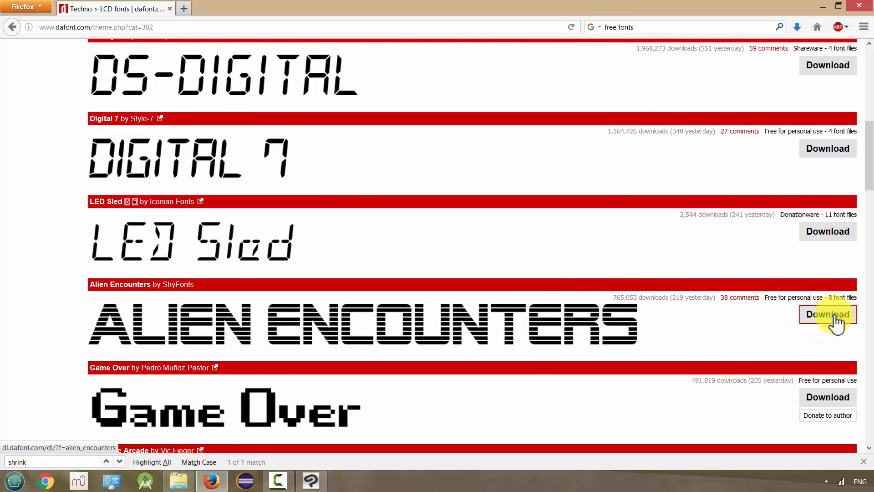
left_click(827, 314)
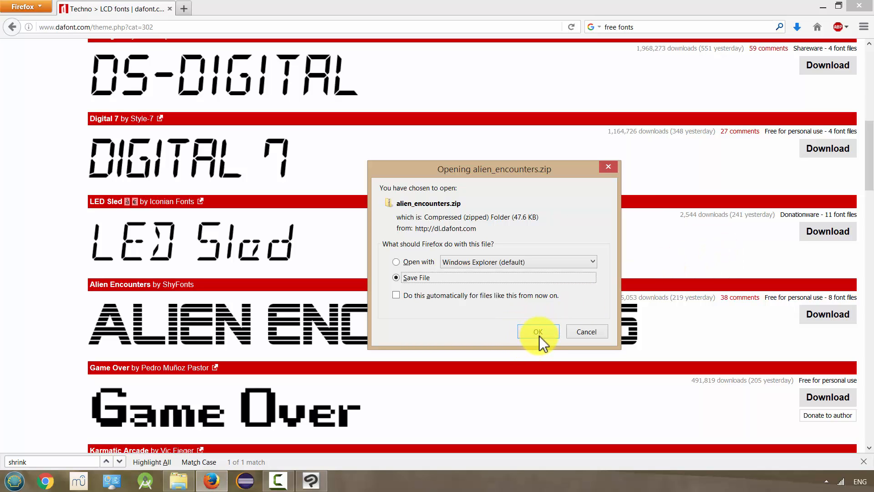
Save the Alien Encounters zip into the COURSE STUFF folder
left_click(537, 331)
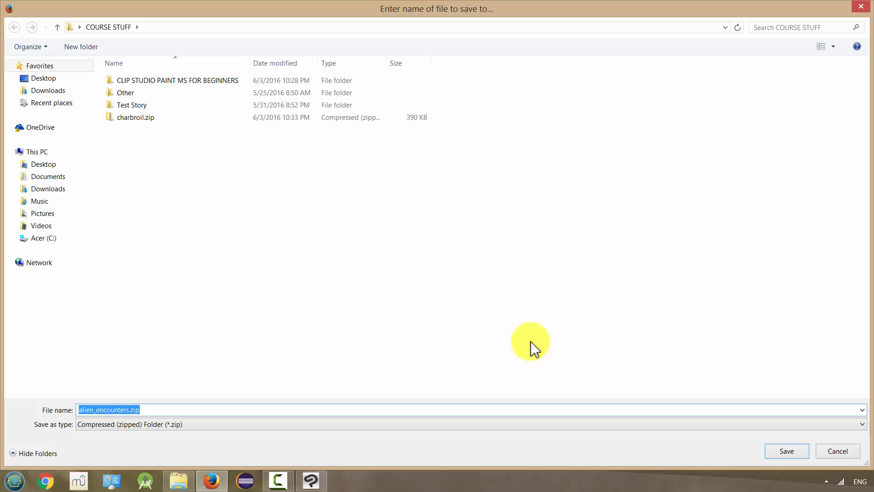
mouse_move(605, 387)
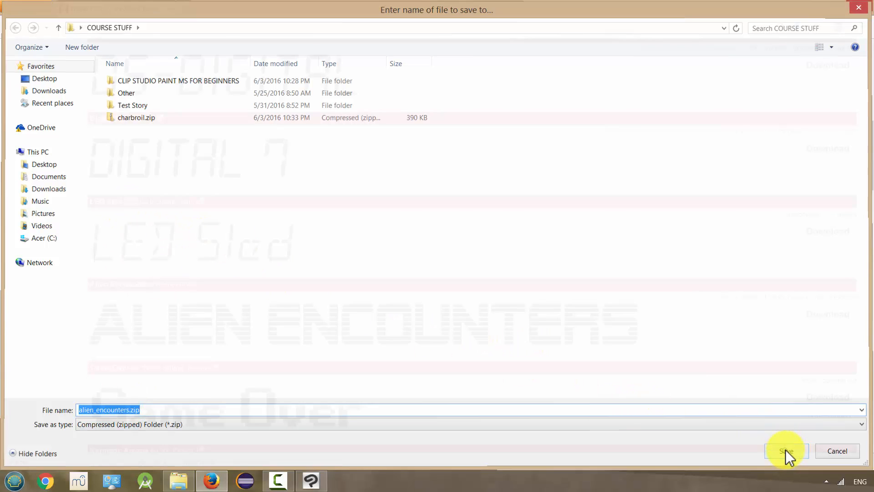
left_click(786, 451)
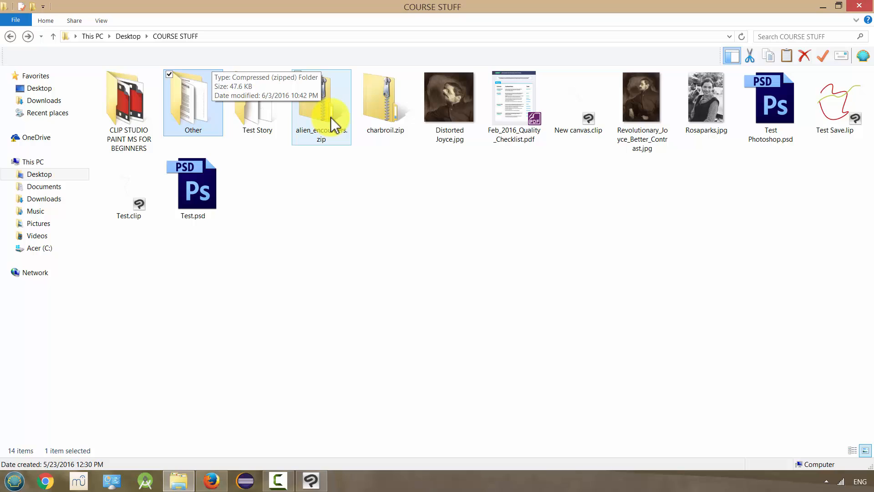
mouse_move(338, 110)
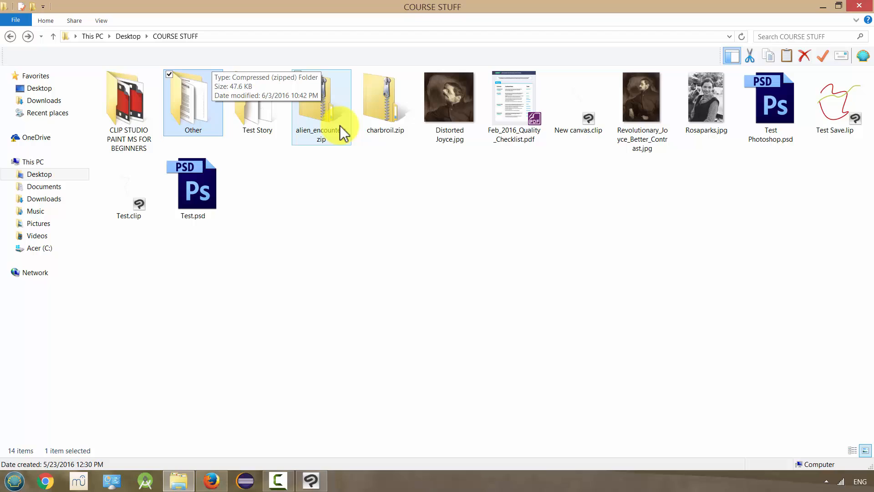
mouse_move(346, 185)
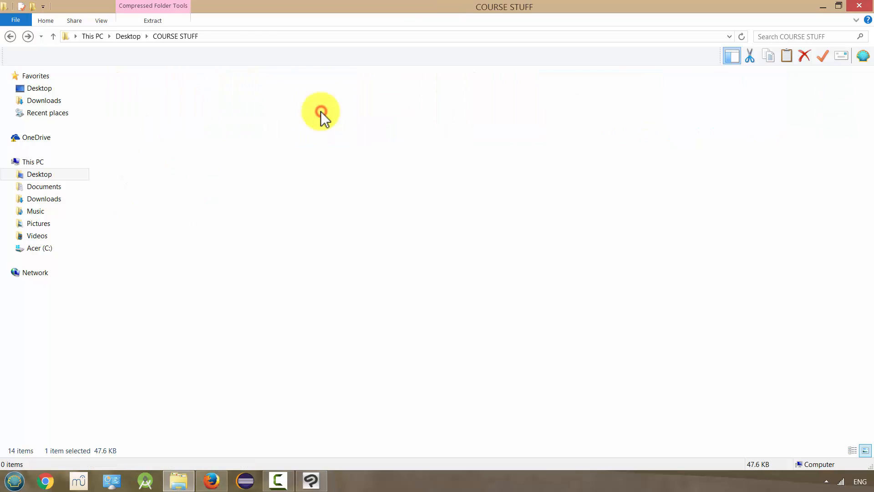
Extract all Alien Encounters .ttf files from the zip into COURSE STUFF
double_click(321, 110)
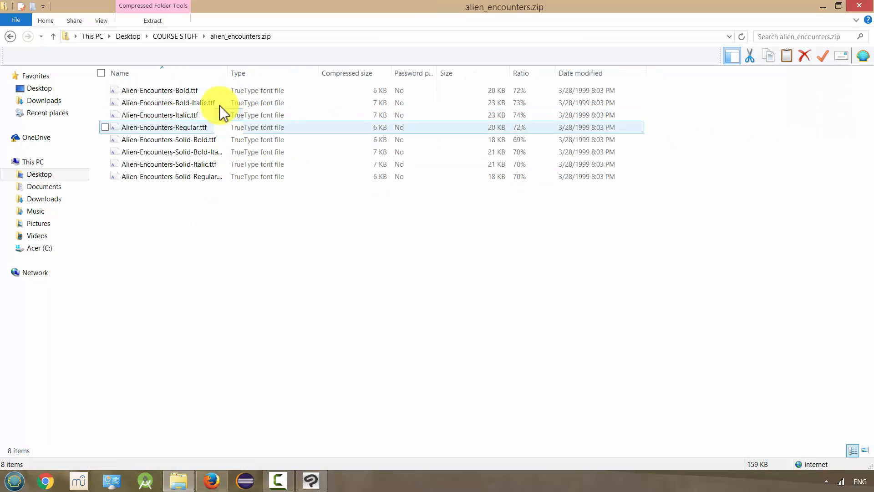
left_click(160, 90)
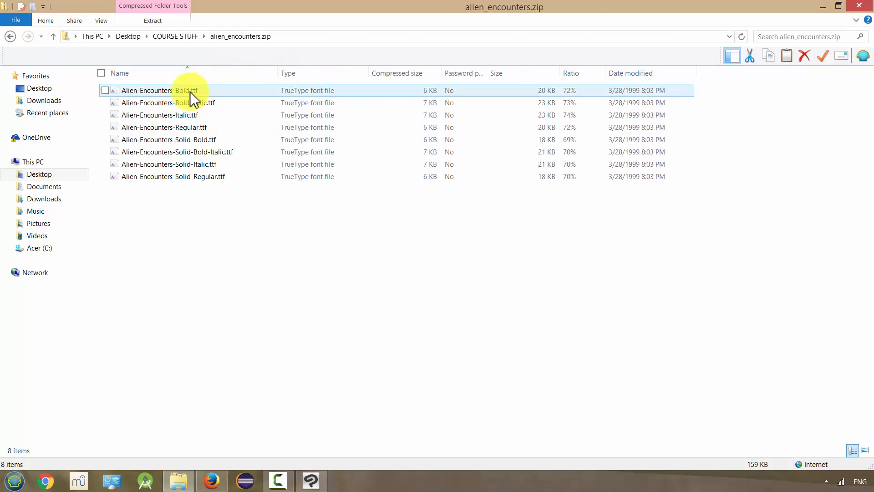
mouse_move(200, 93)
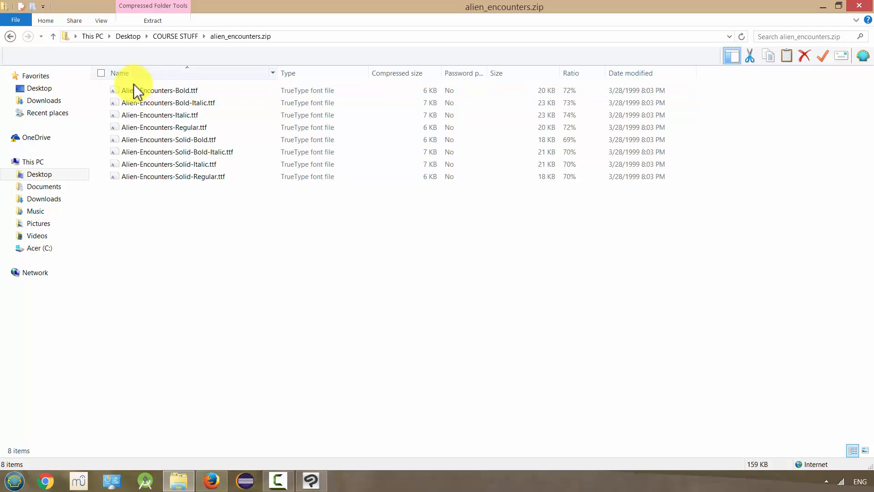
left_click(160, 90)
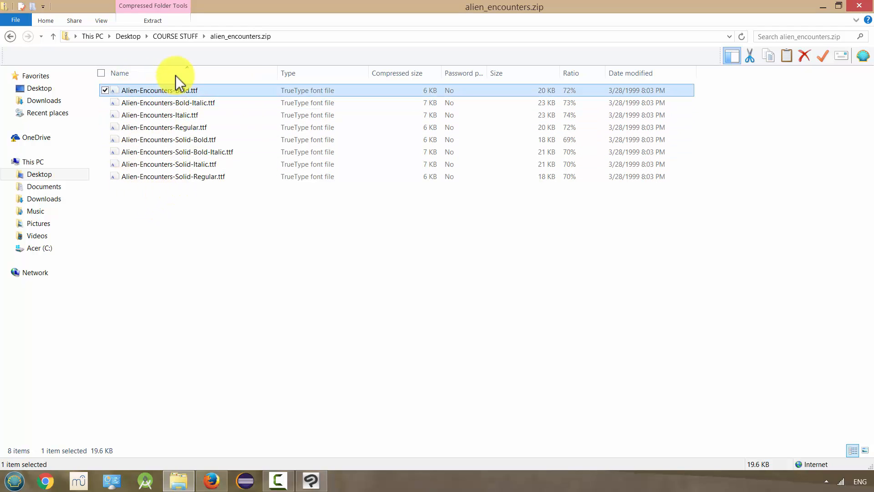
left_click(167, 103)
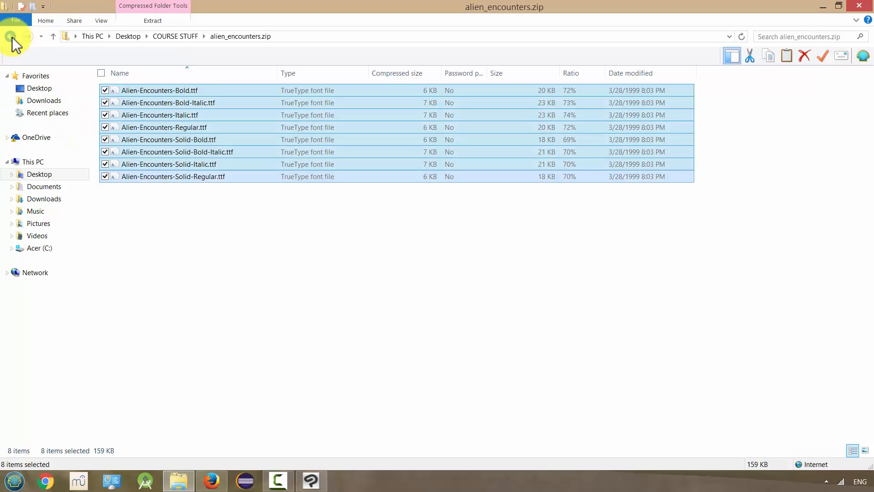
left_click(10, 37)
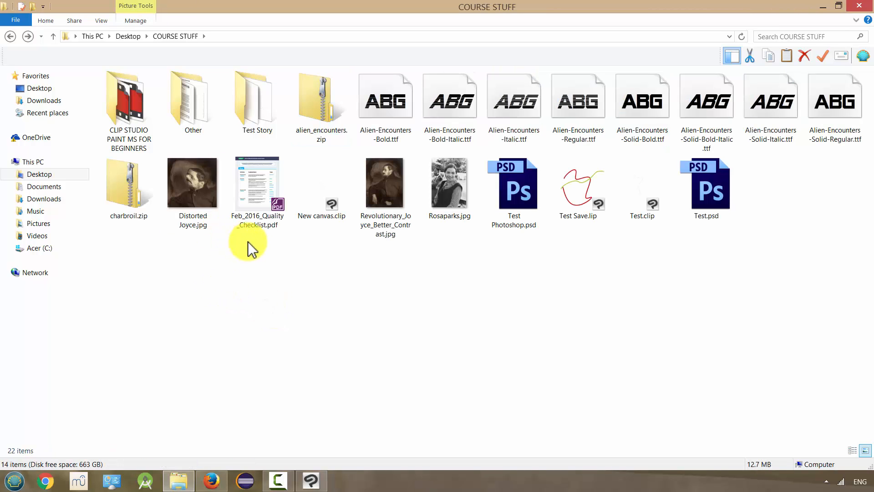
mouse_move(385, 100)
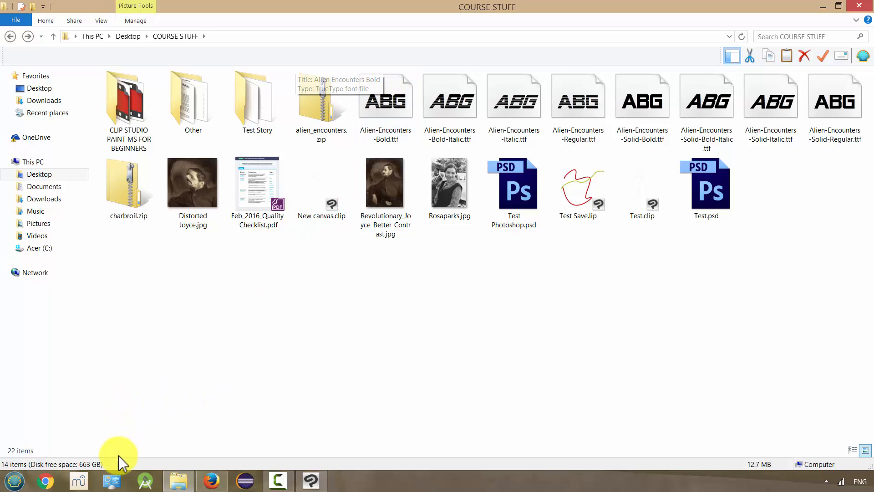
Bring up Control Panel from the taskbar
left_click(112, 479)
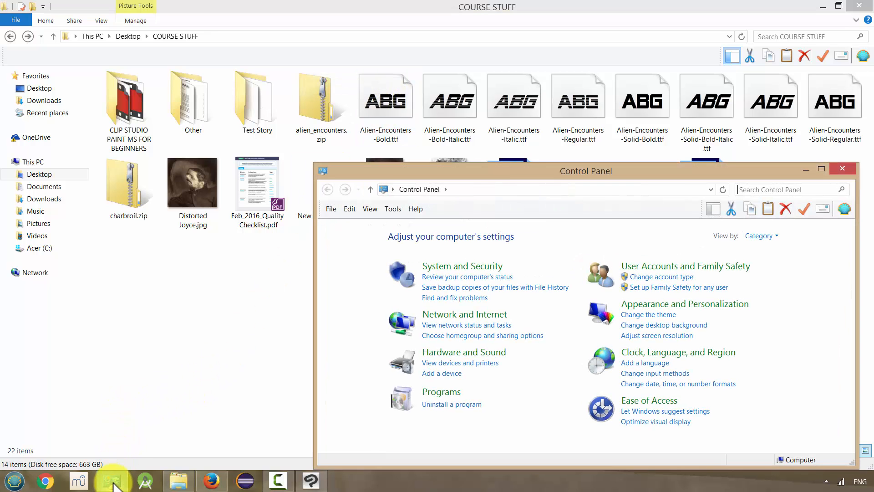
Search 'fo' in maximized Control Panel to reach the Fonts folder, then return to COURSE STUFF
left_click(821, 169)
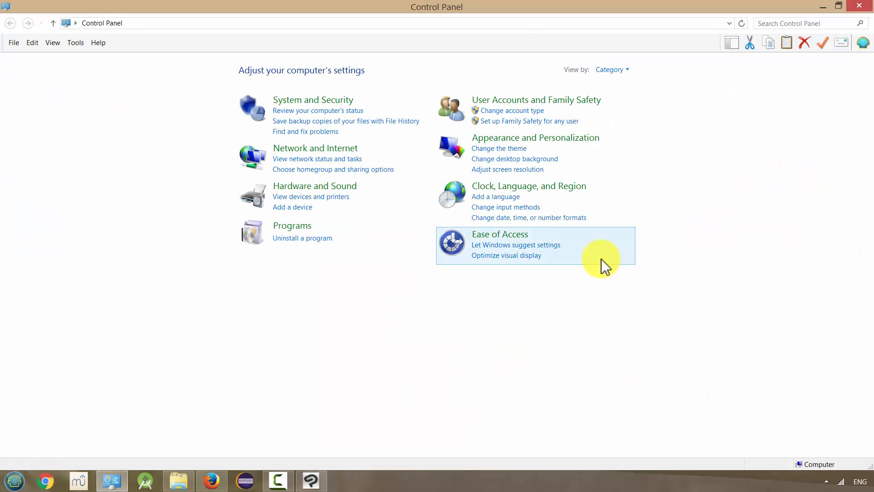
mouse_move(794, 16)
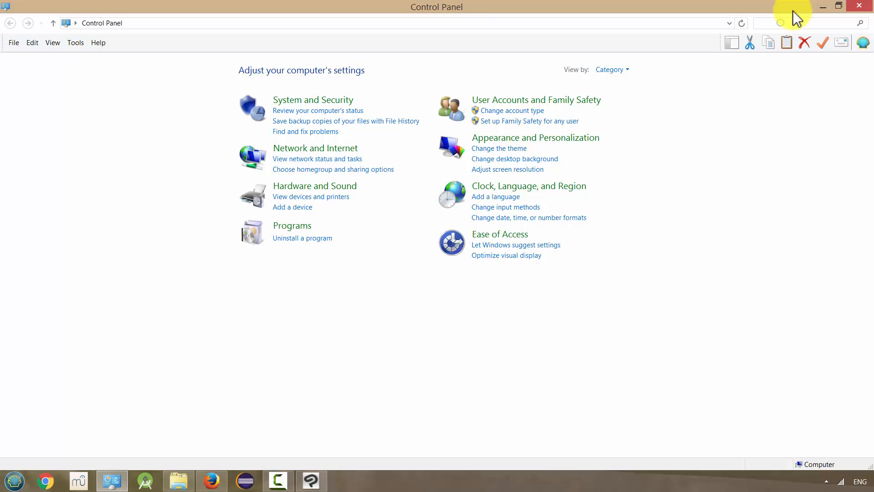
type("fo")
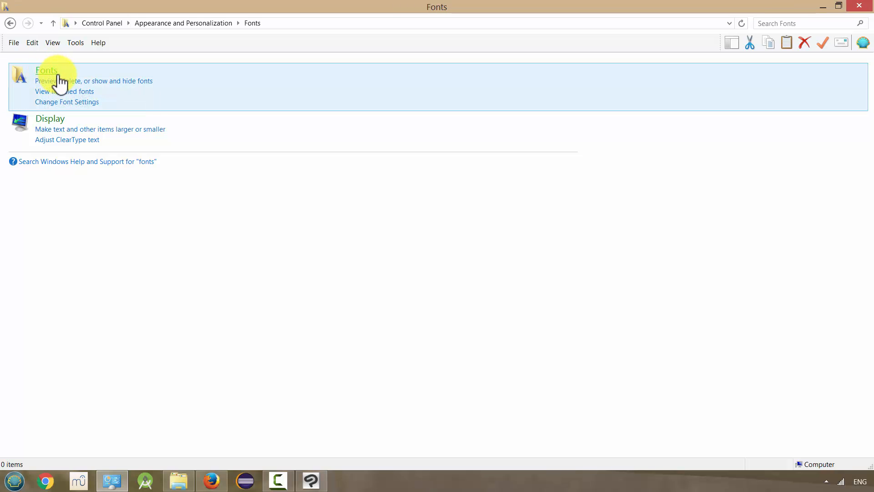
left_click(47, 70)
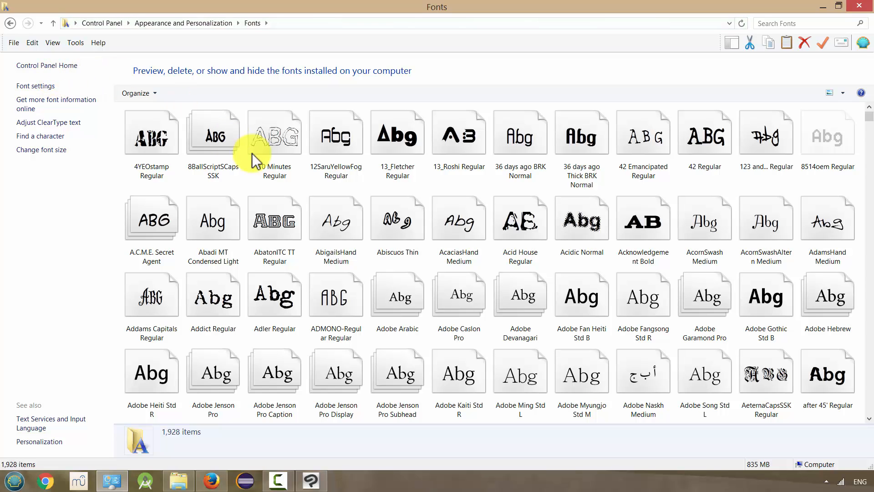
mouse_move(180, 481)
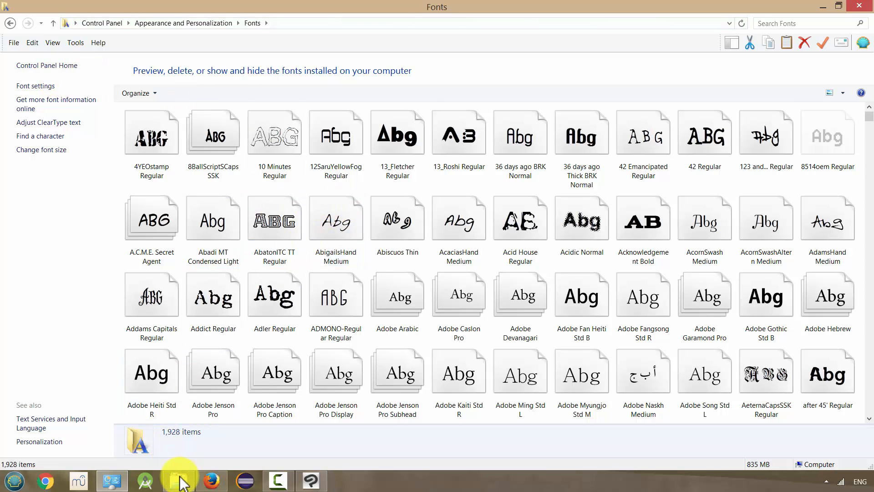
left_click(178, 480)
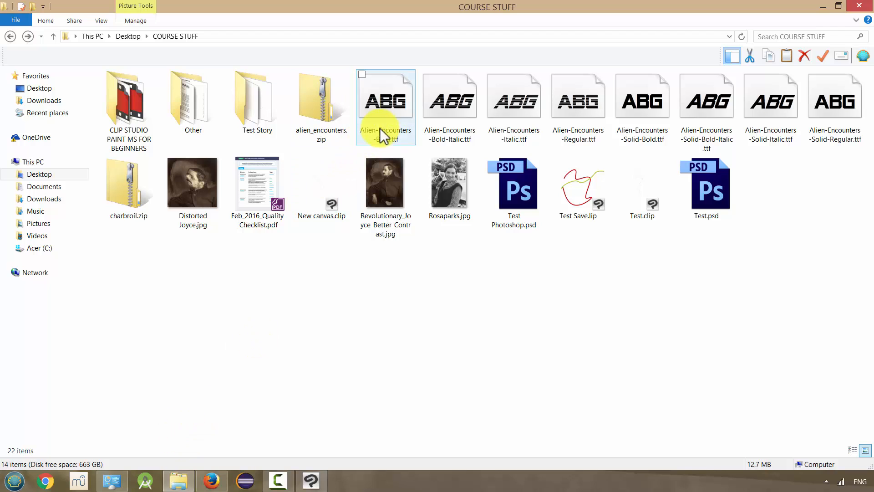
Select the Alien-Encounters .ttf file to install it into the Fonts folder
left_click(385, 100)
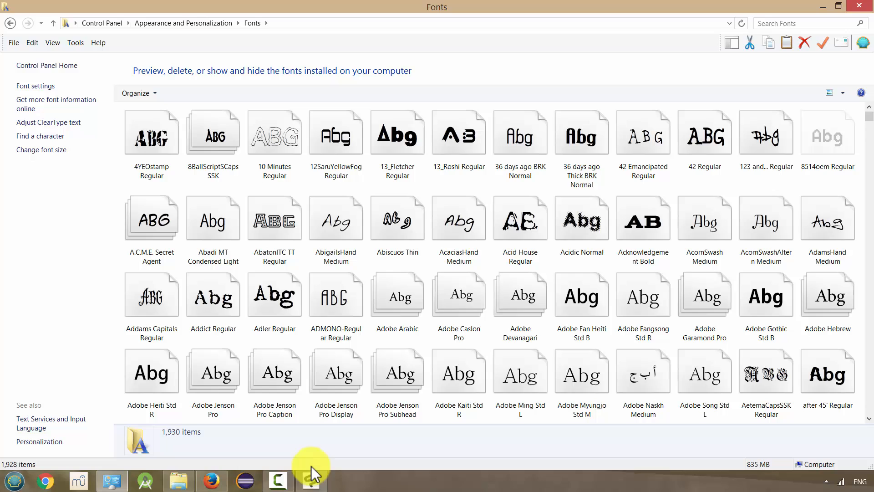
Switch to Clip Studio Paint and close the 'word' canvas, choosing Do Not Save
left_click(310, 480)
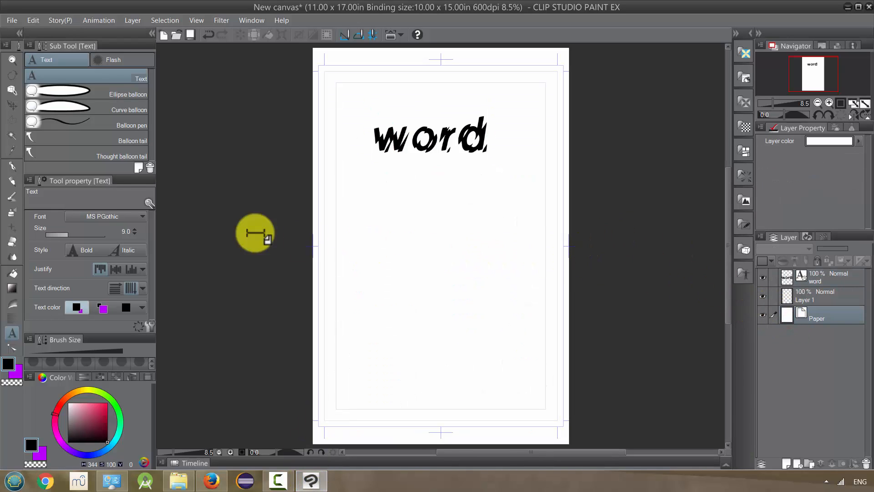
mouse_move(165, 441)
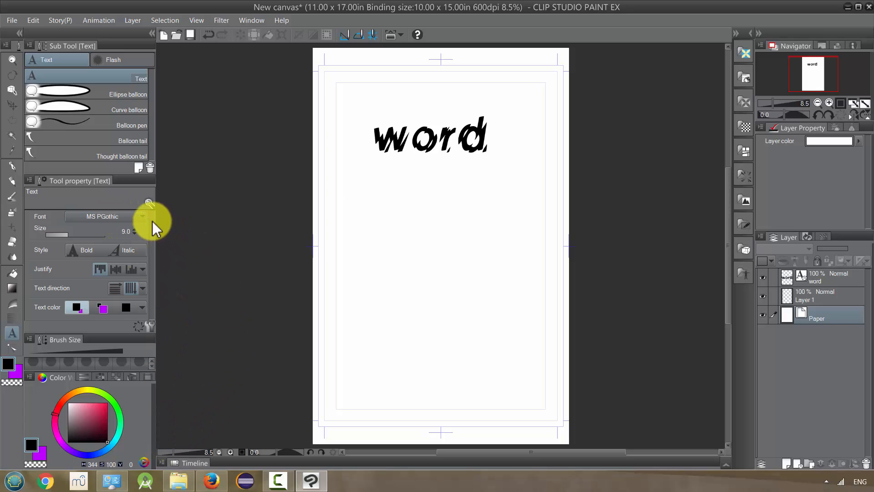
left_click(10, 20)
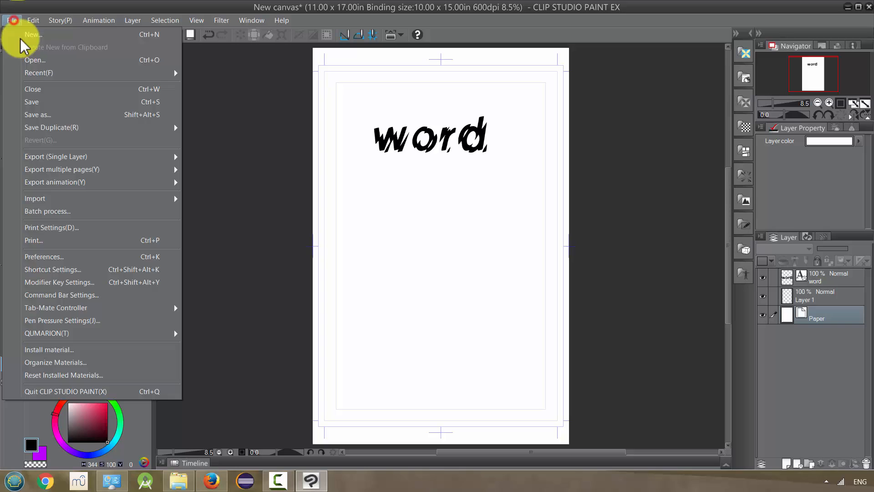
mouse_move(33, 88)
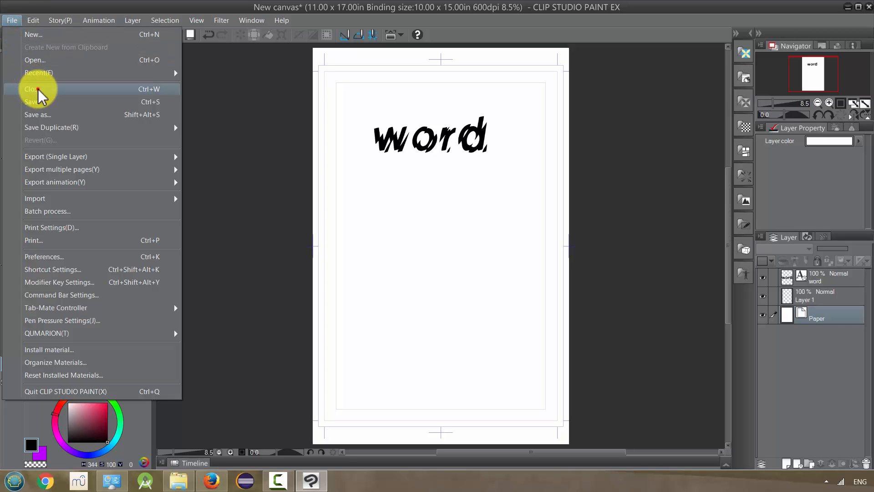
left_click(34, 88)
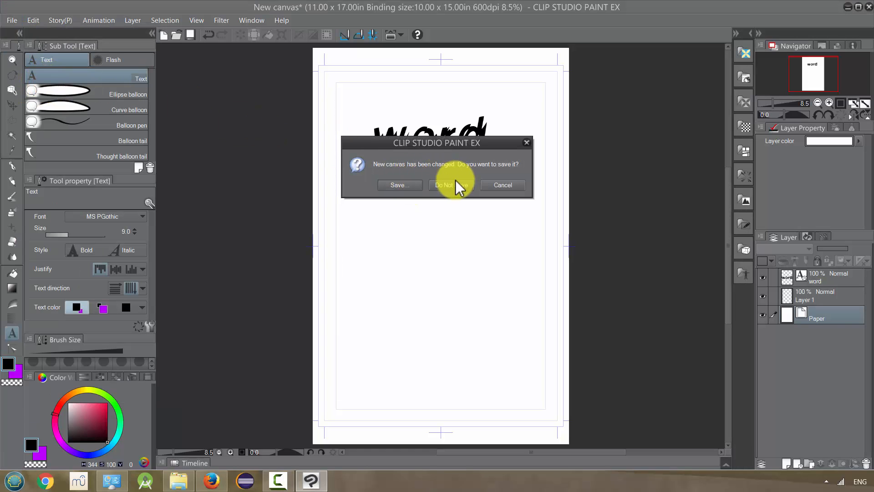
left_click(451, 185)
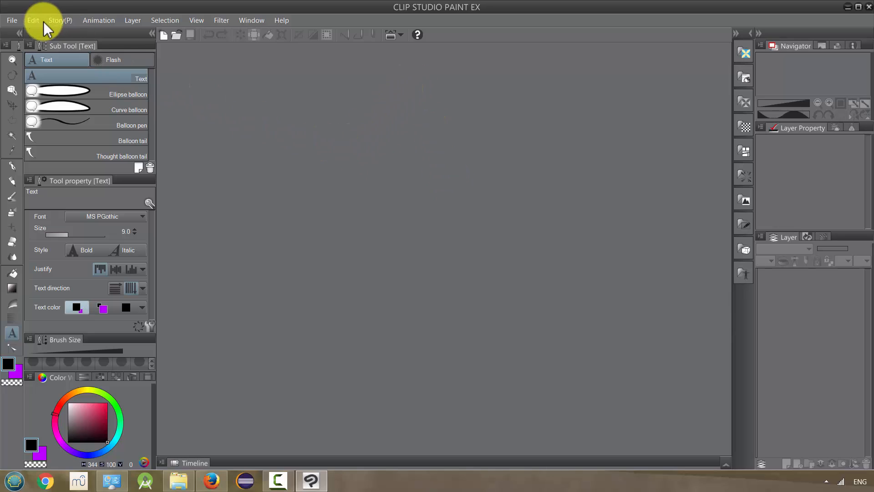
left_click(10, 20)
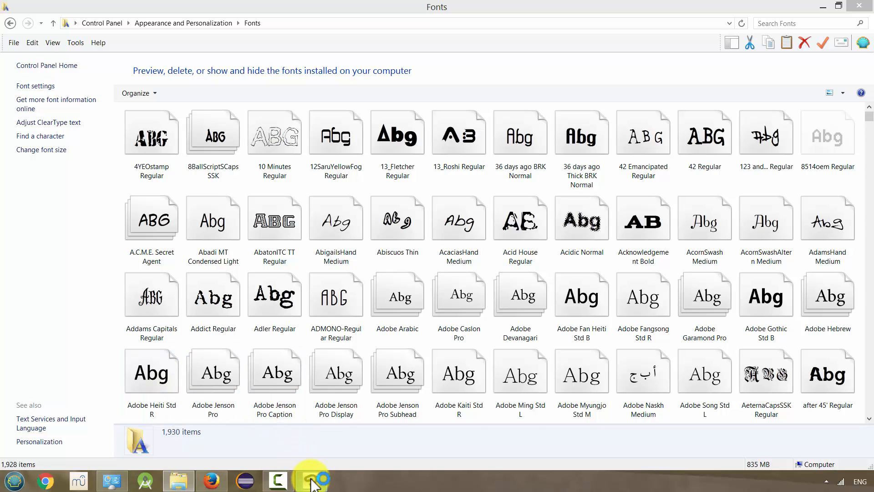
left_click(315, 479)
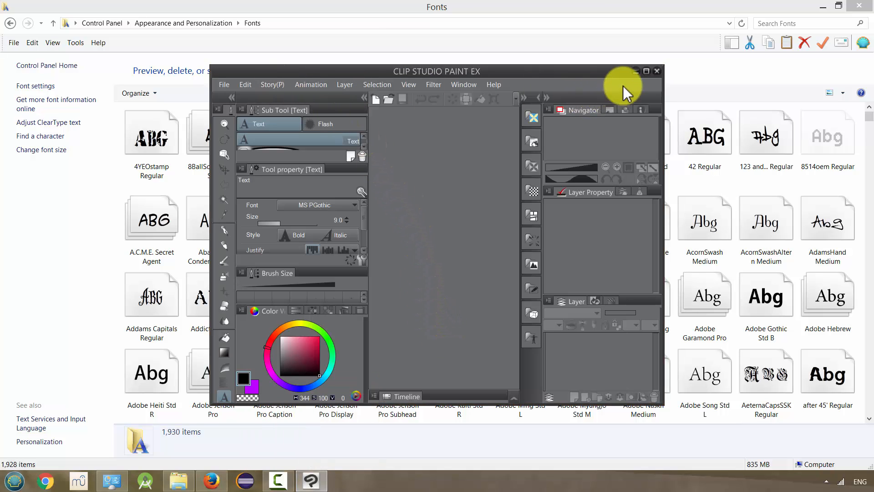
left_click(647, 71)
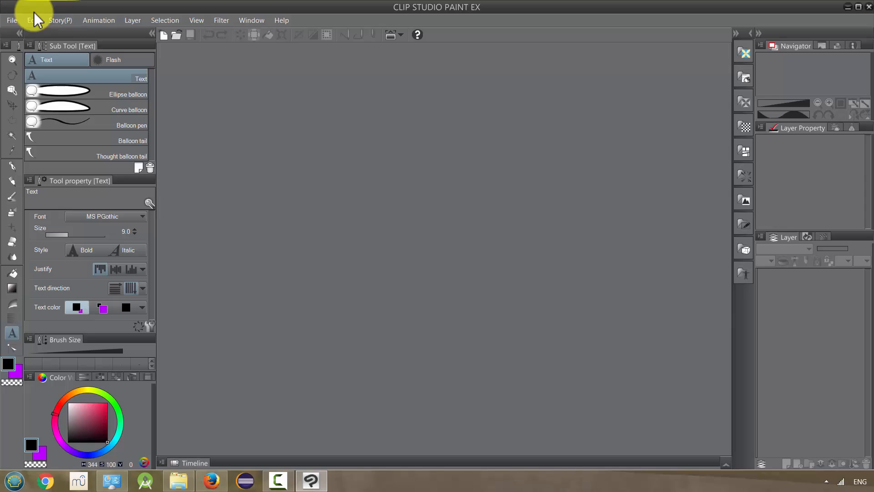
Create a new canvas with the Classic Comic preset and confirm with OK
left_click(11, 20)
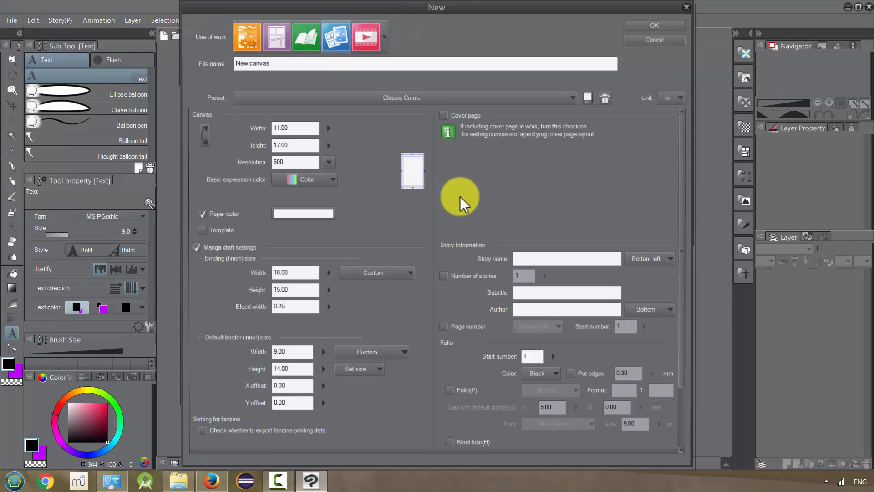
left_click(654, 25)
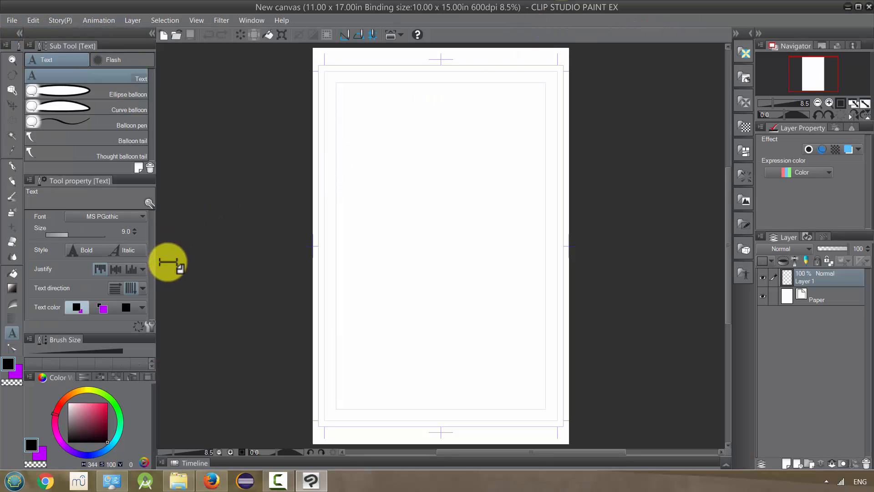
mouse_move(137, 225)
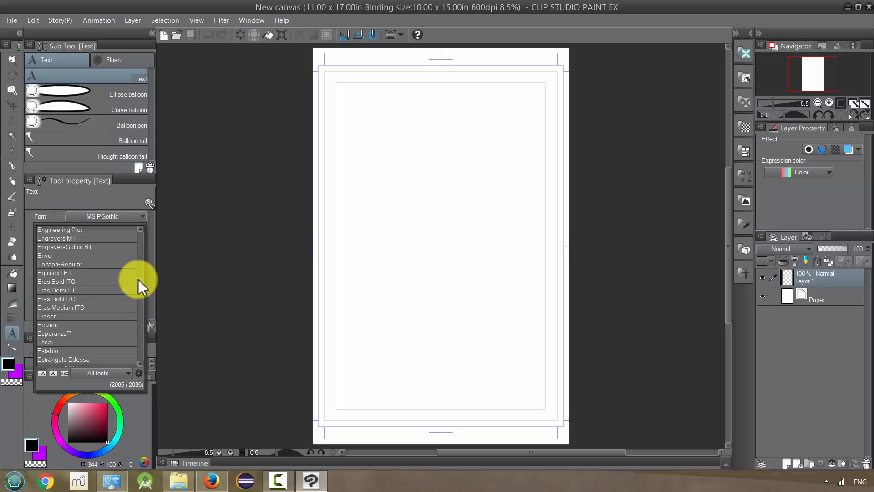
Choose Alien Encounters in the Tool property Font list at size 81.3
scroll("up", 3)
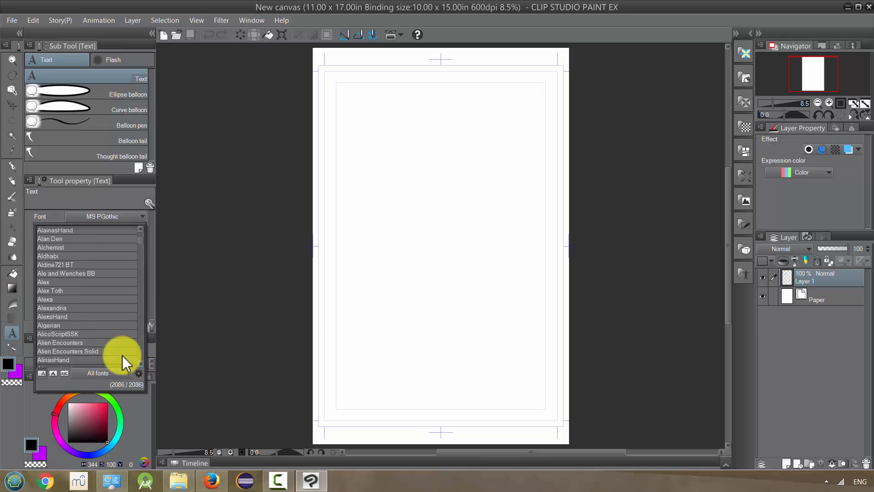
left_click(60, 342)
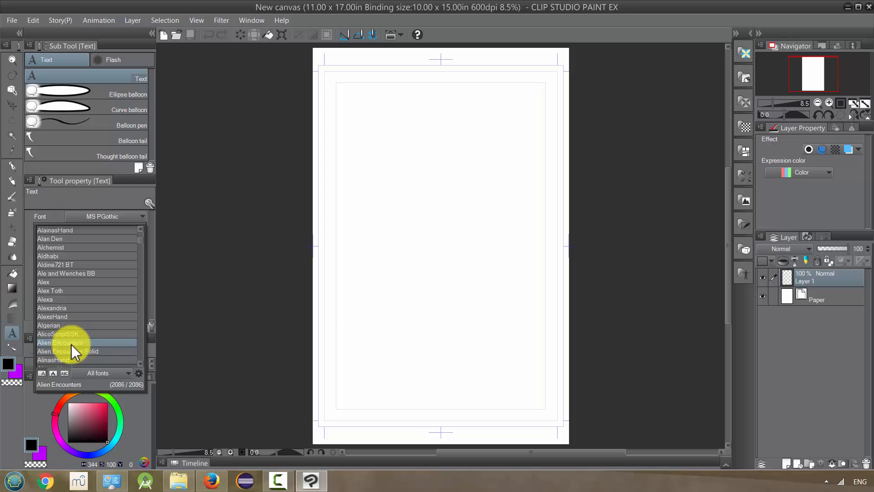
left_click(60, 343)
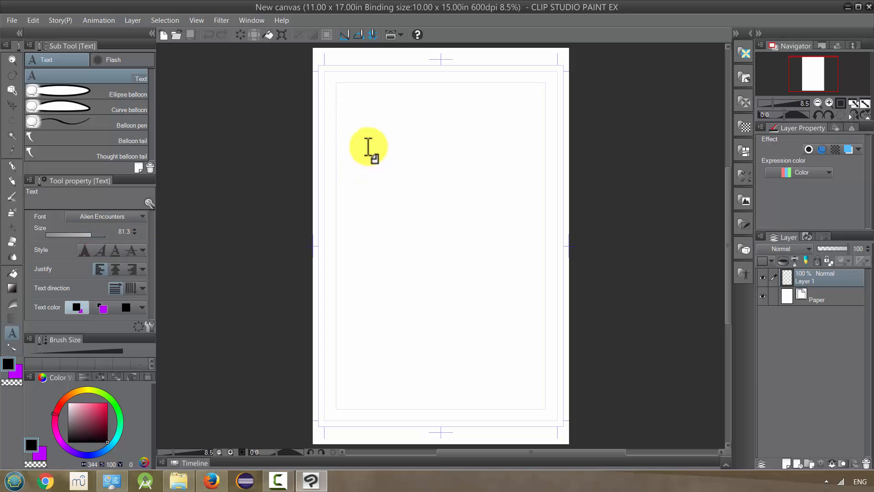
Place a text box near the page top and type WORD in Alien Encounters
left_click(368, 147)
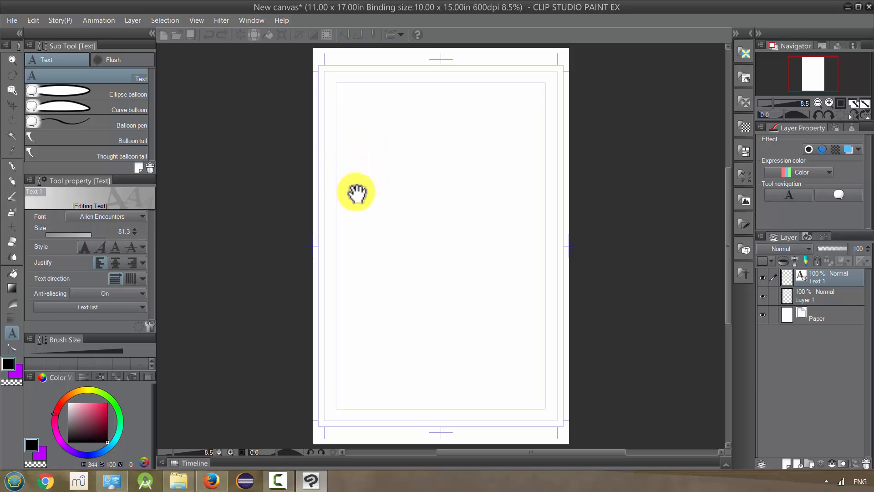
type("WORD")
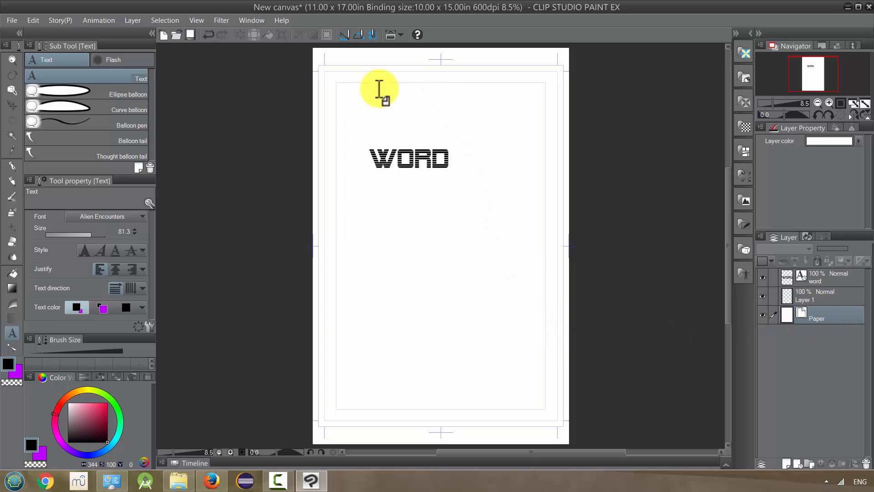
mouse_move(371, 189)
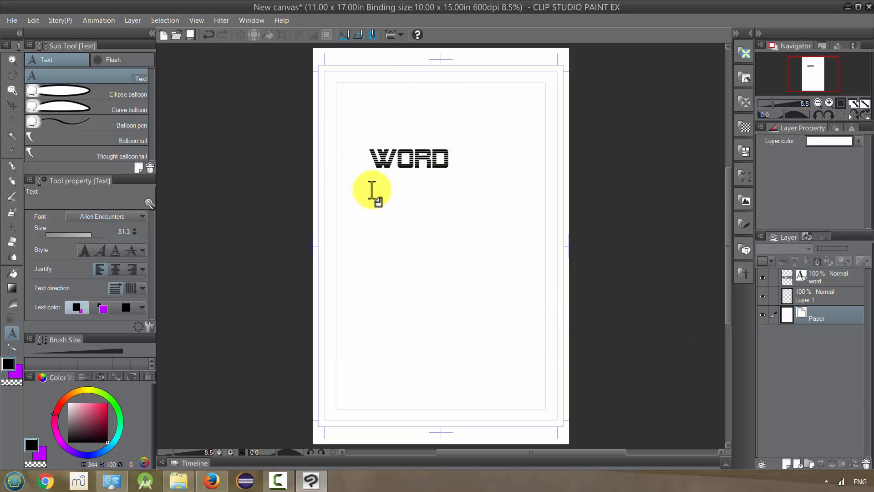